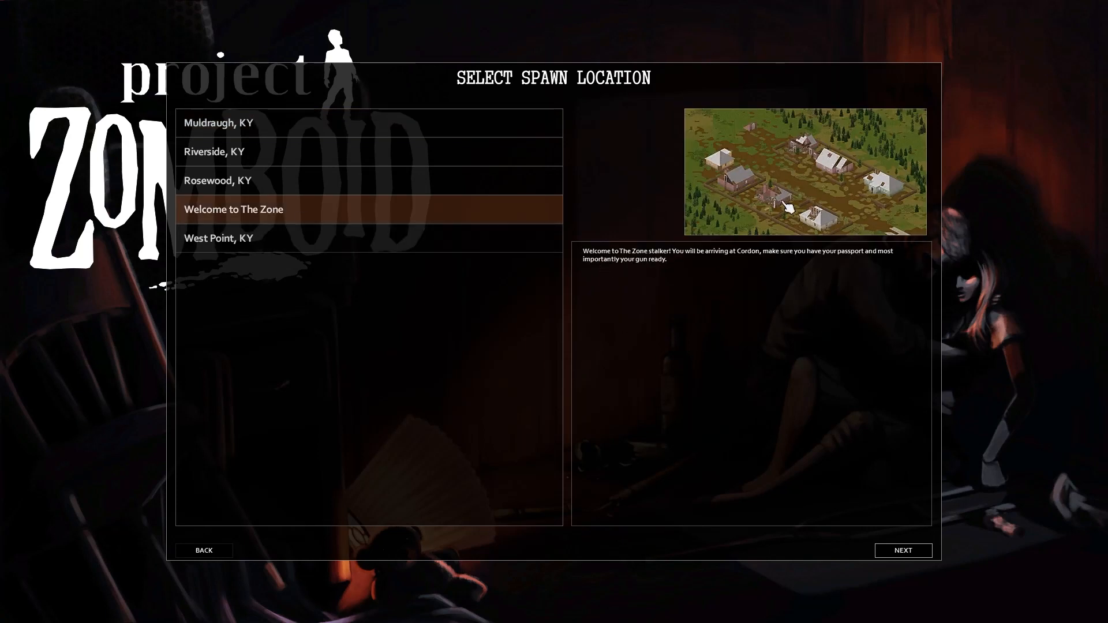
{"action": "mouse_move", "coordinate": [267, 214]}
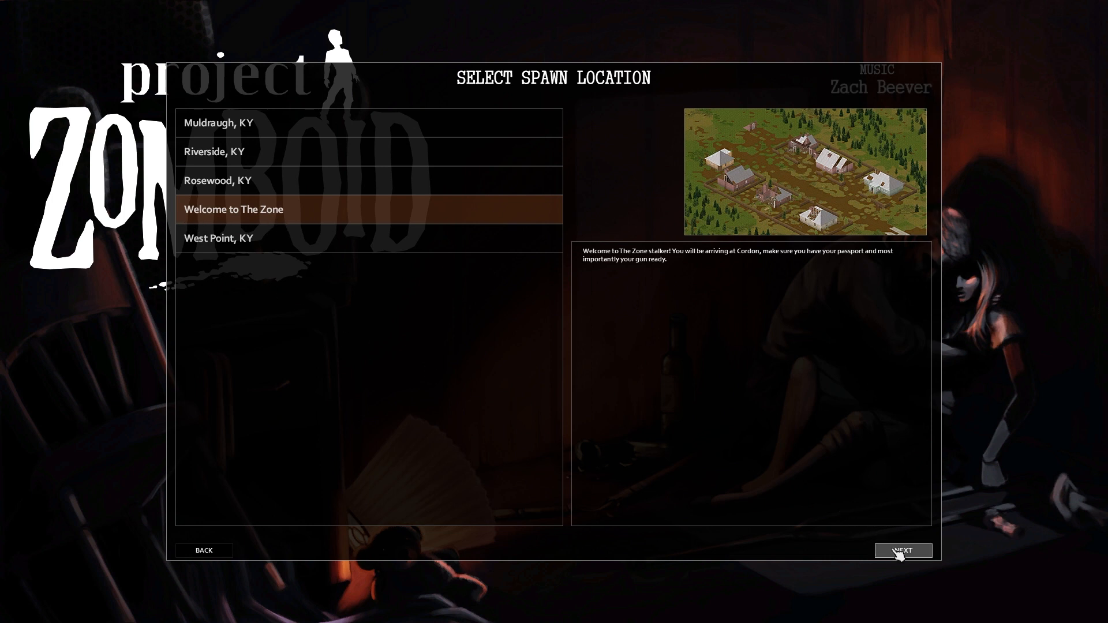
Step: Confirm Welcome to The Zone as the spawn and enter the game
{"action": "left_click", "coordinate": [903, 549]}
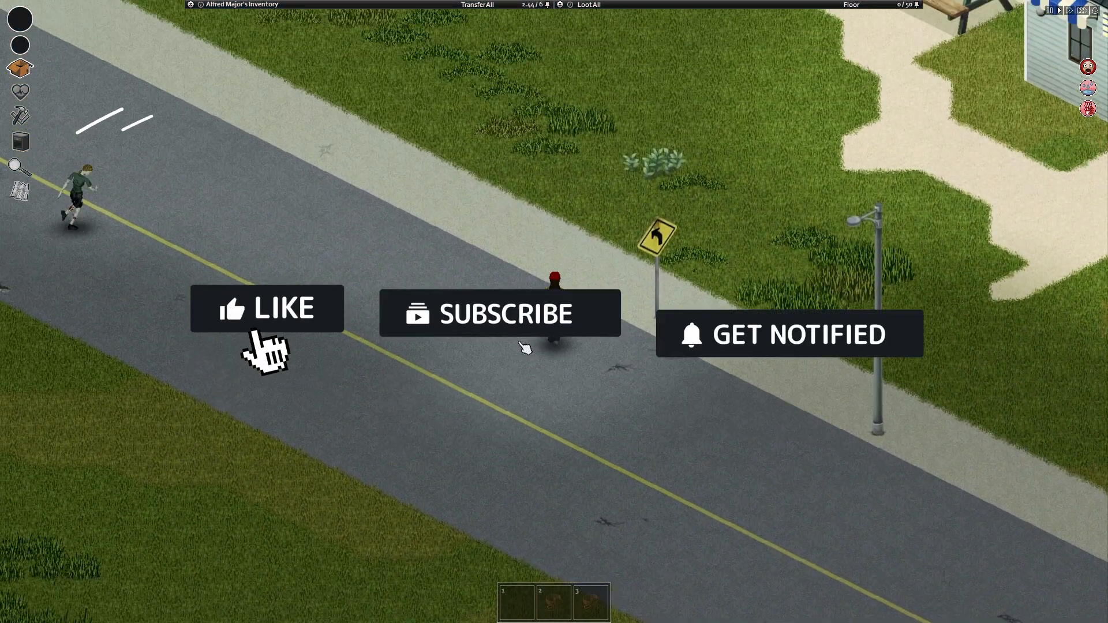
{"action": "left_click", "coordinate": [267, 309]}
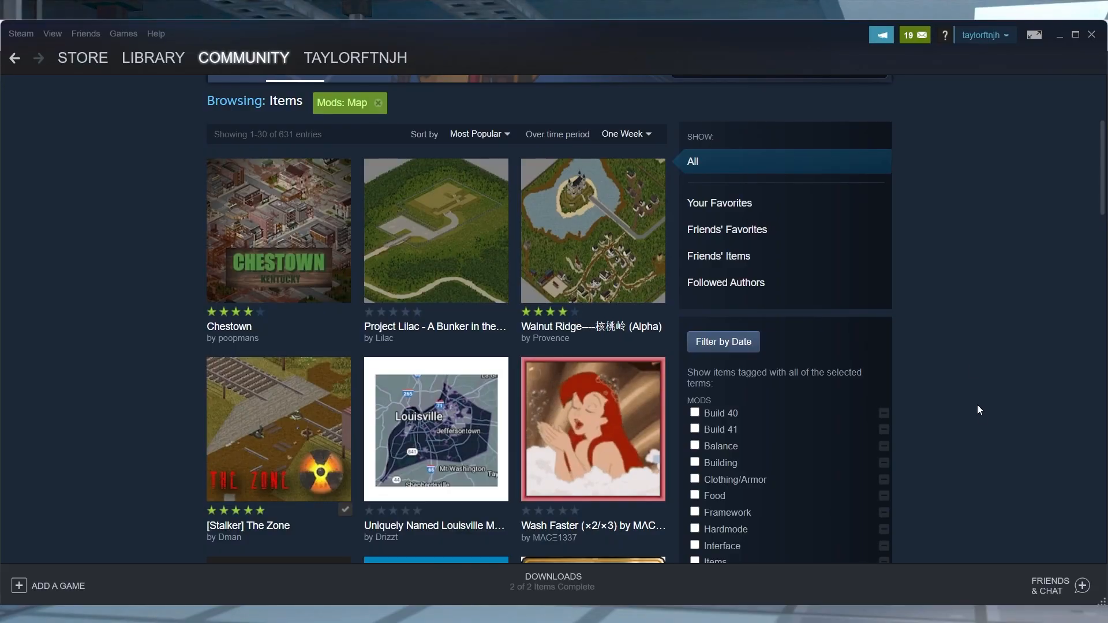
{"action": "mouse_move", "coordinate": [174, 452]}
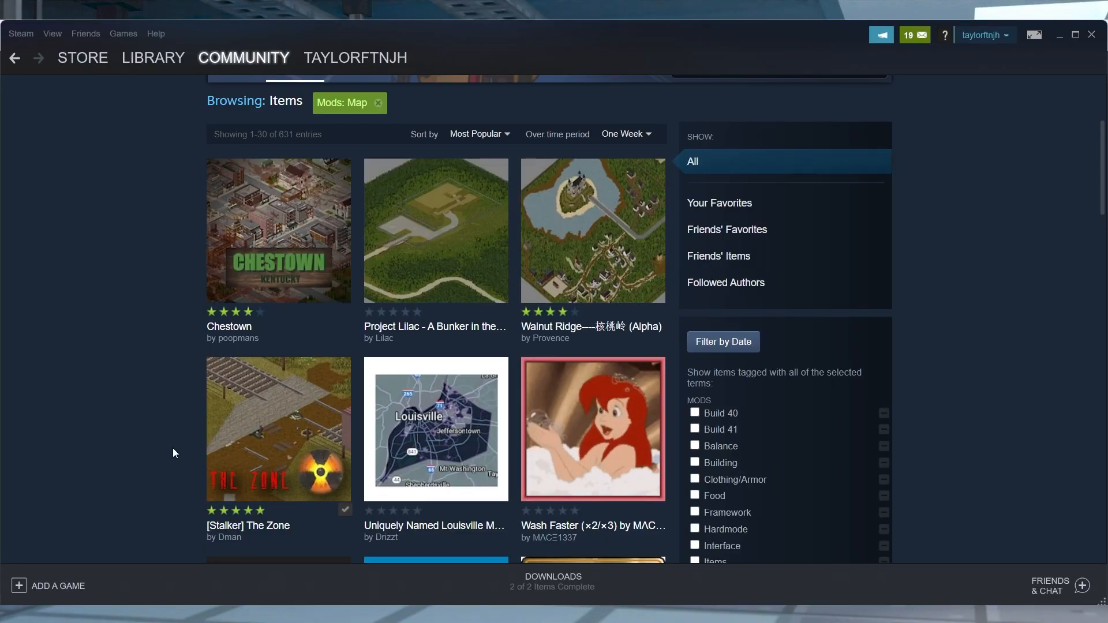
{"action": "scroll", "scroll_direction": "down", "scroll_amount": 3}
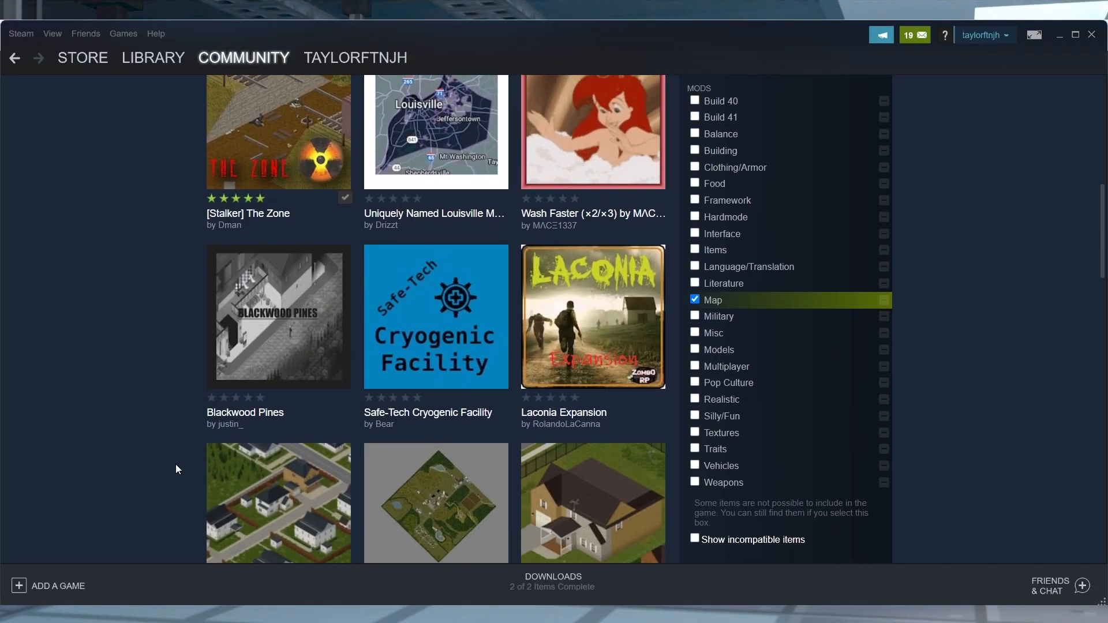
{"action": "scroll", "scroll_direction": "down", "scroll_amount": 3}
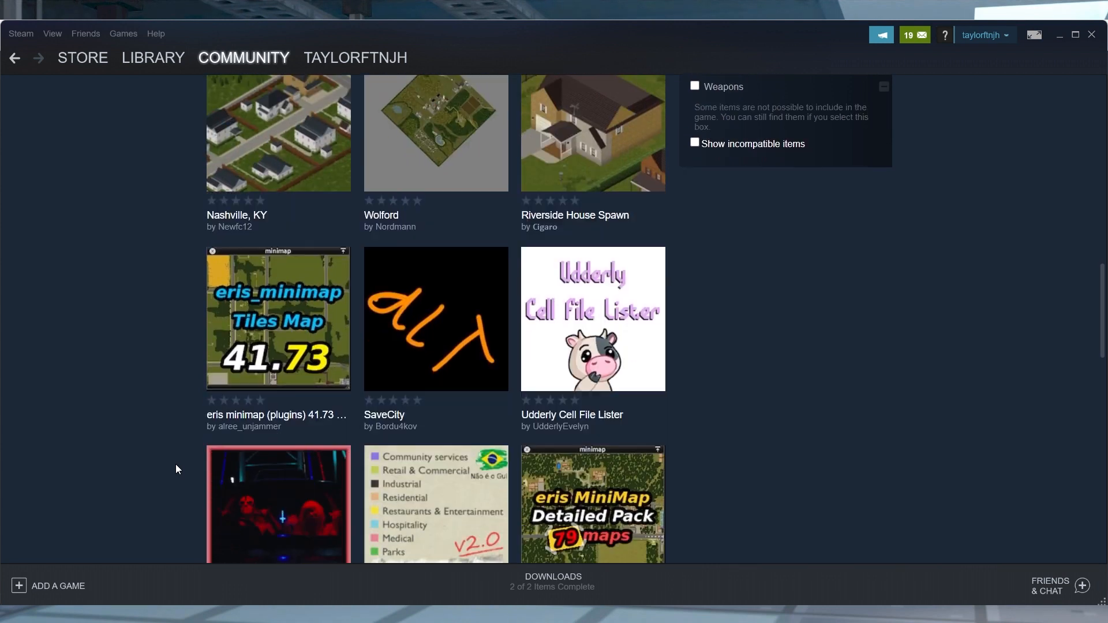
{"action": "scroll", "scroll_direction": "down", "scroll_amount": 3}
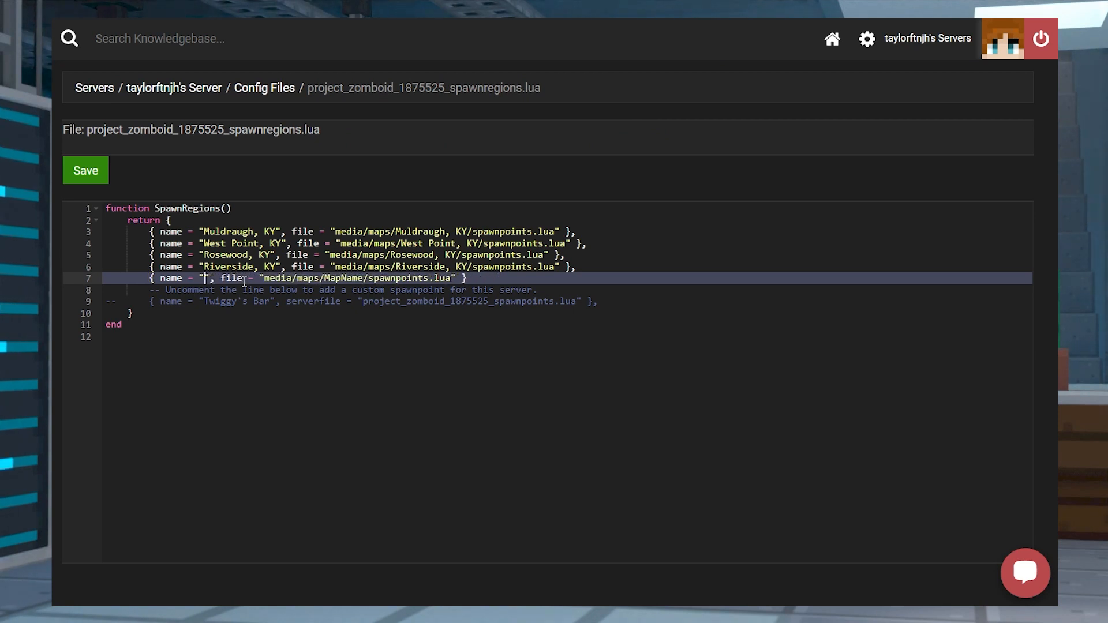
{"action": "type", "text": "The Zone"}
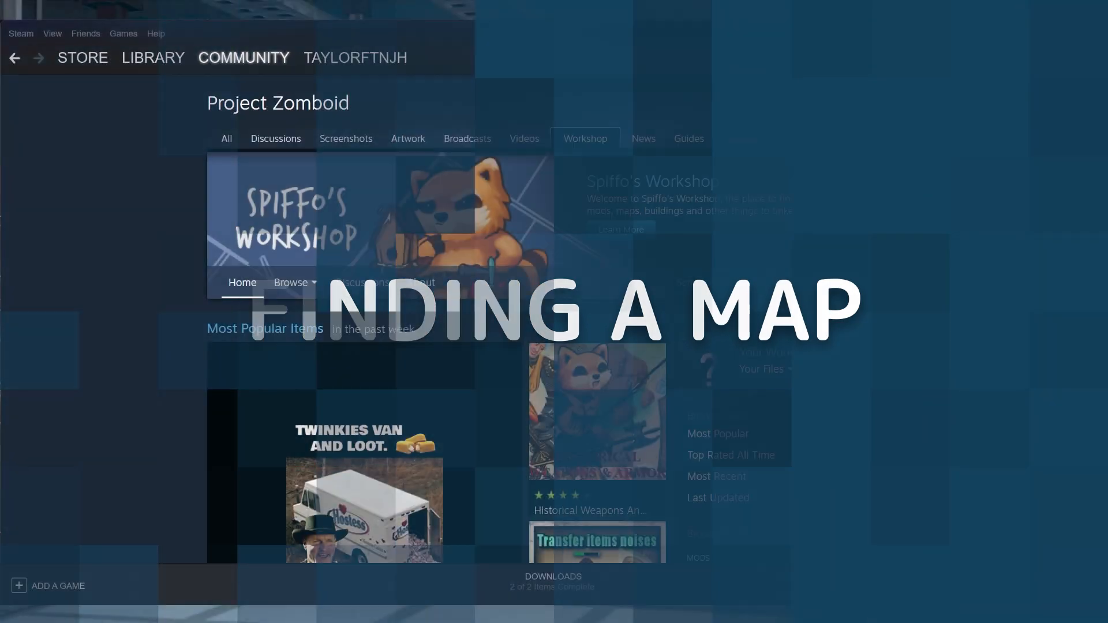
Step: Filter the Workshop to Map items and subscribe to [Stalker] The Zone
{"action": "scroll", "scroll_direction": "down", "scroll_amount": 3}
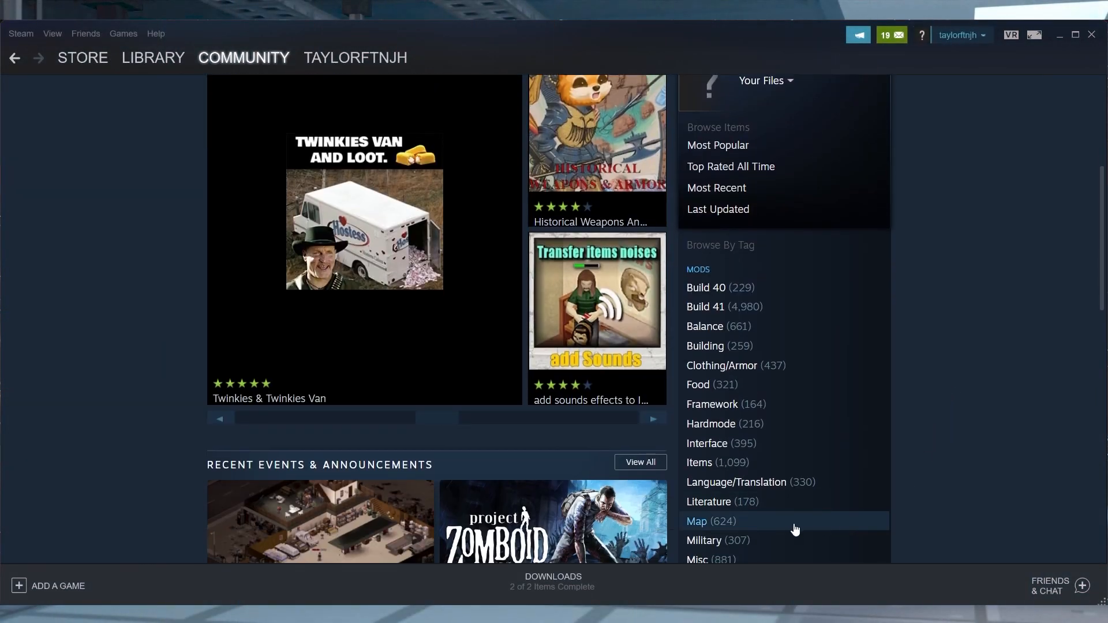
{"action": "left_click", "coordinate": [710, 521]}
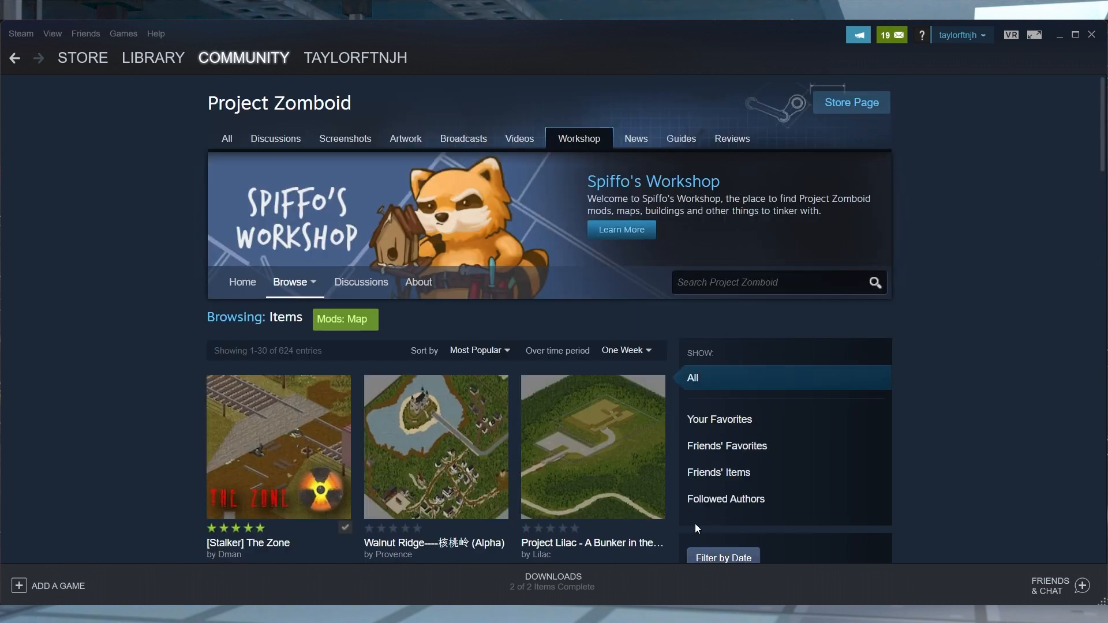
{"action": "mouse_move", "coordinate": [278, 483]}
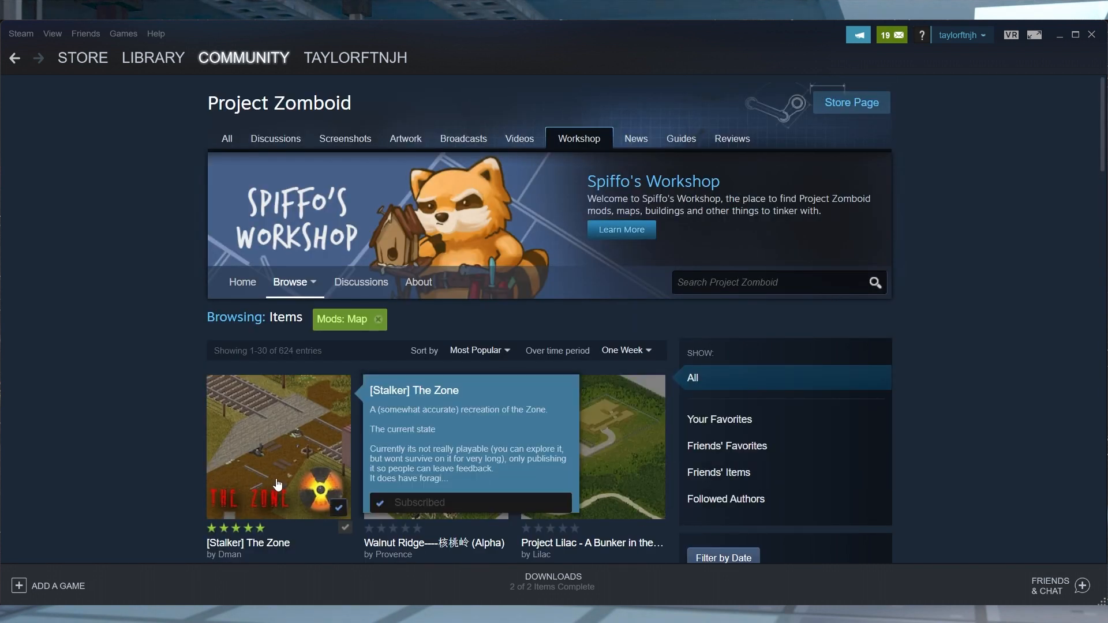
{"action": "left_click", "coordinate": [278, 446]}
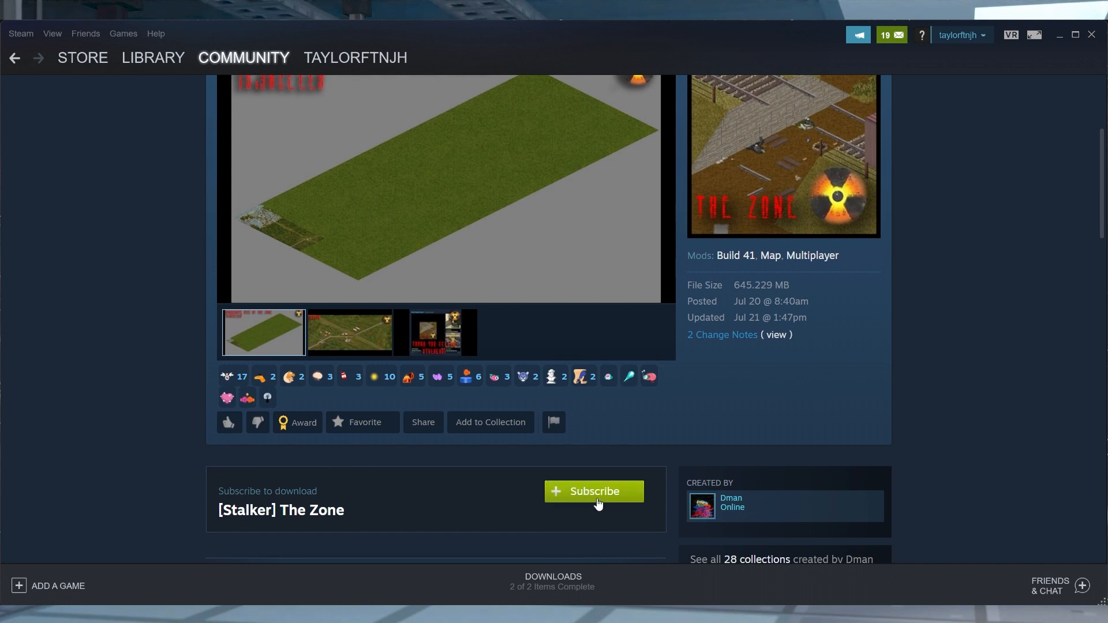
{"action": "left_click", "coordinate": [593, 491]}
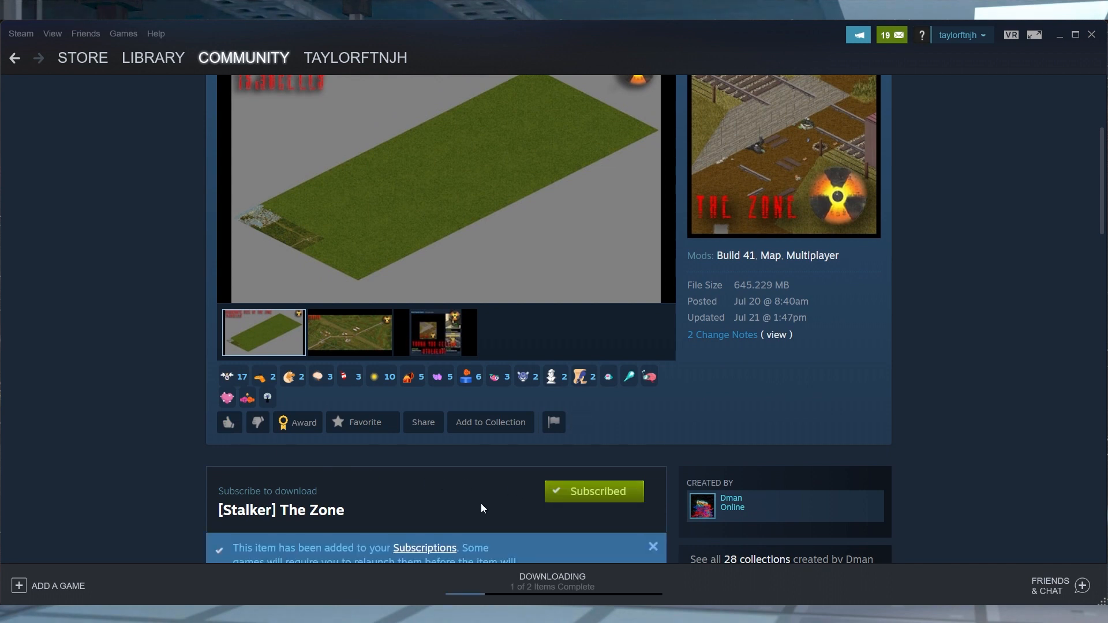
Step: Return to the Project Zomboid page in the Steam library
{"action": "scroll", "scroll_direction": "up", "scroll_amount": 3}
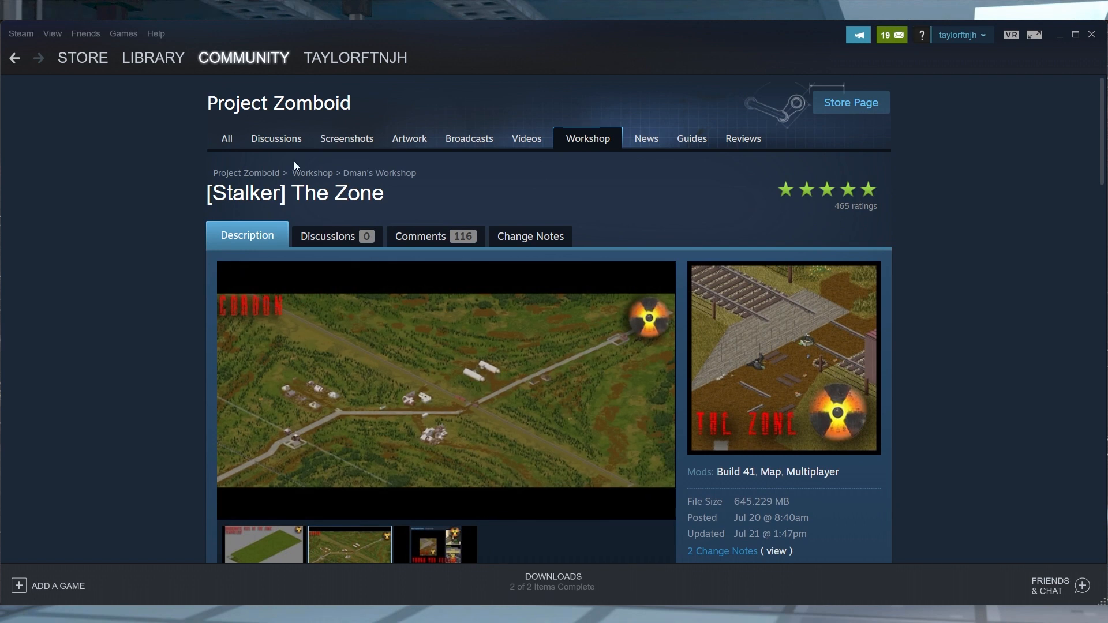
{"action": "left_click", "coordinate": [153, 57]}
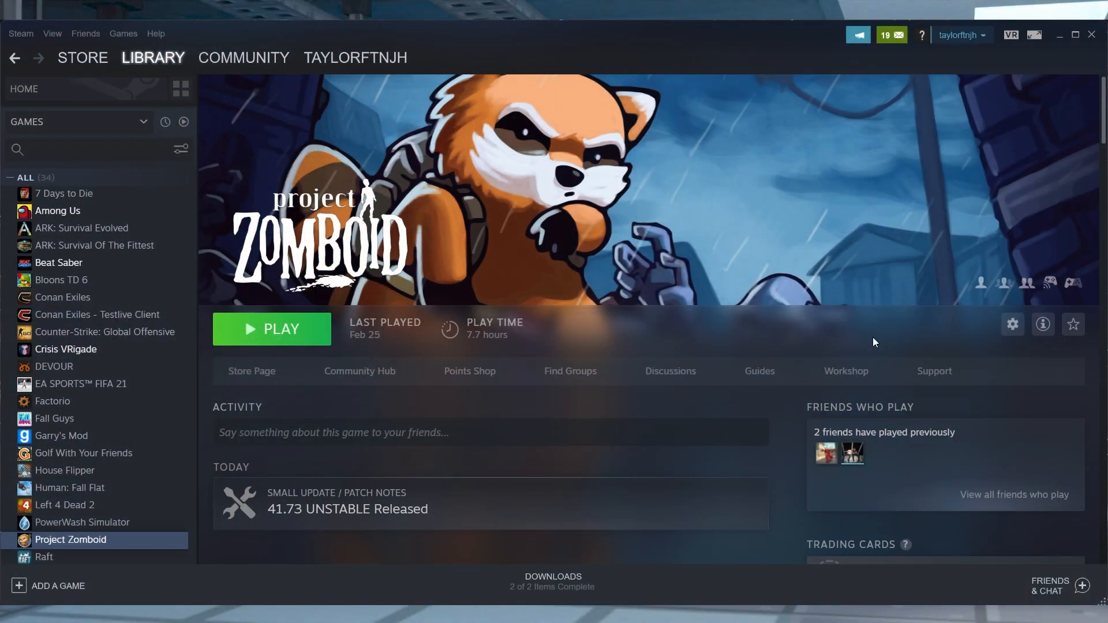
{"action": "mouse_move", "coordinate": [1012, 325]}
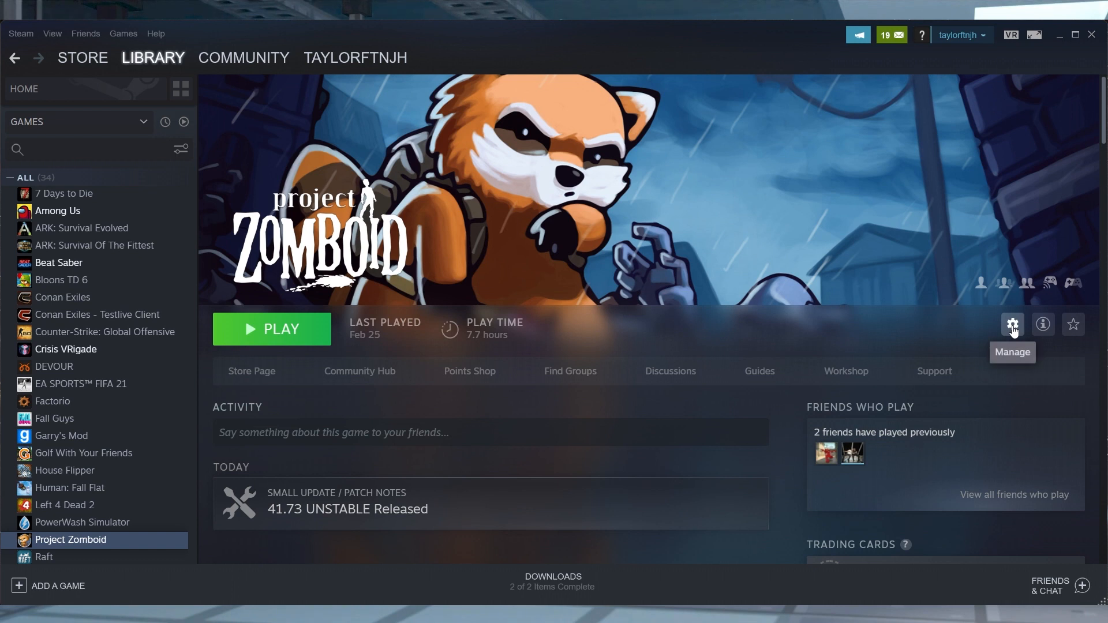
Step: Browse Project Zomboid's local files via the Manage gear menu
{"action": "left_click", "coordinate": [1012, 324]}
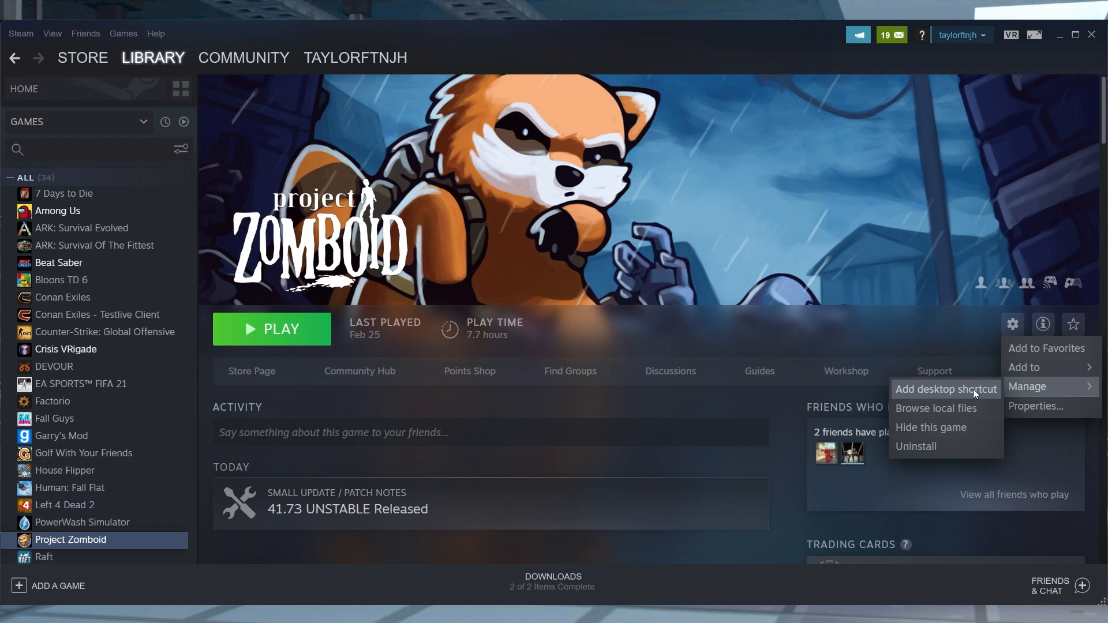
{"action": "left_click", "coordinate": [935, 407]}
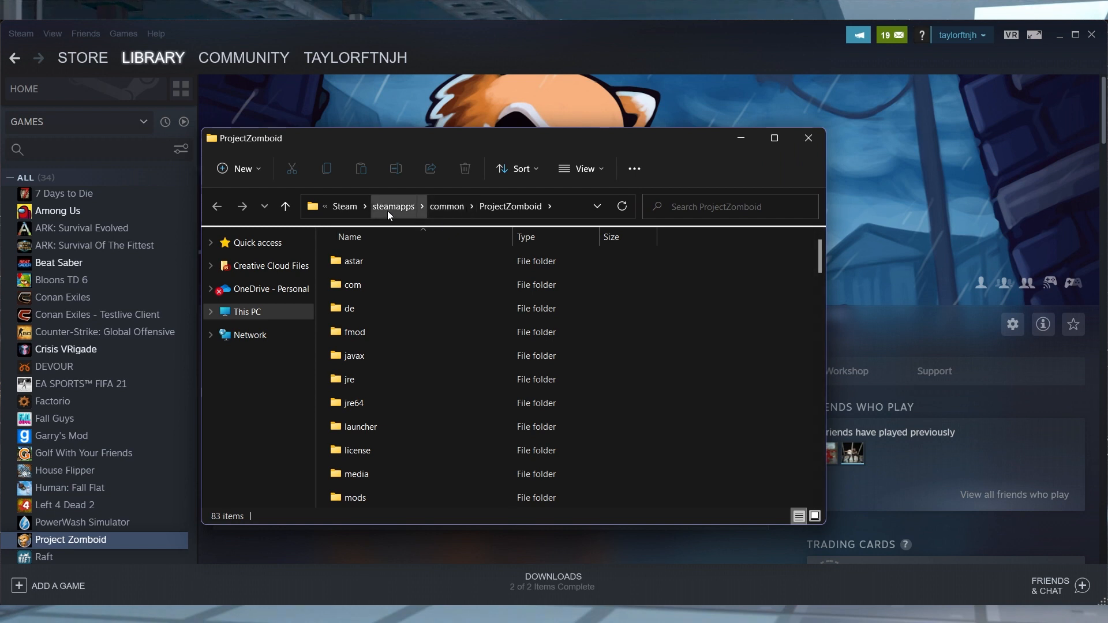
{"action": "left_click", "coordinate": [392, 207]}
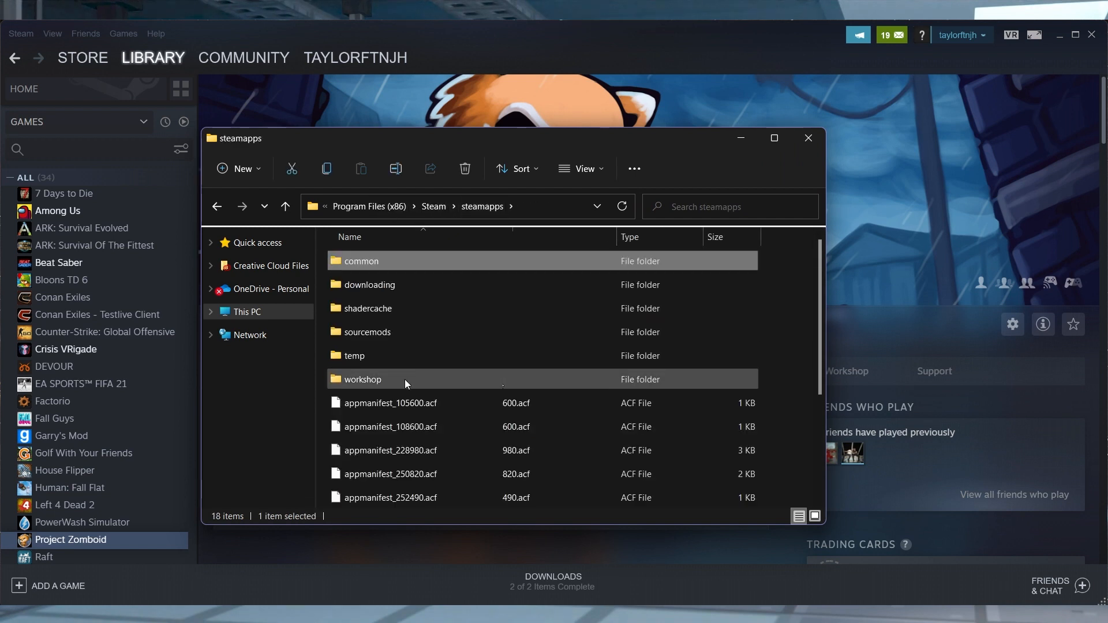
{"action": "double_click", "coordinate": [362, 378]}
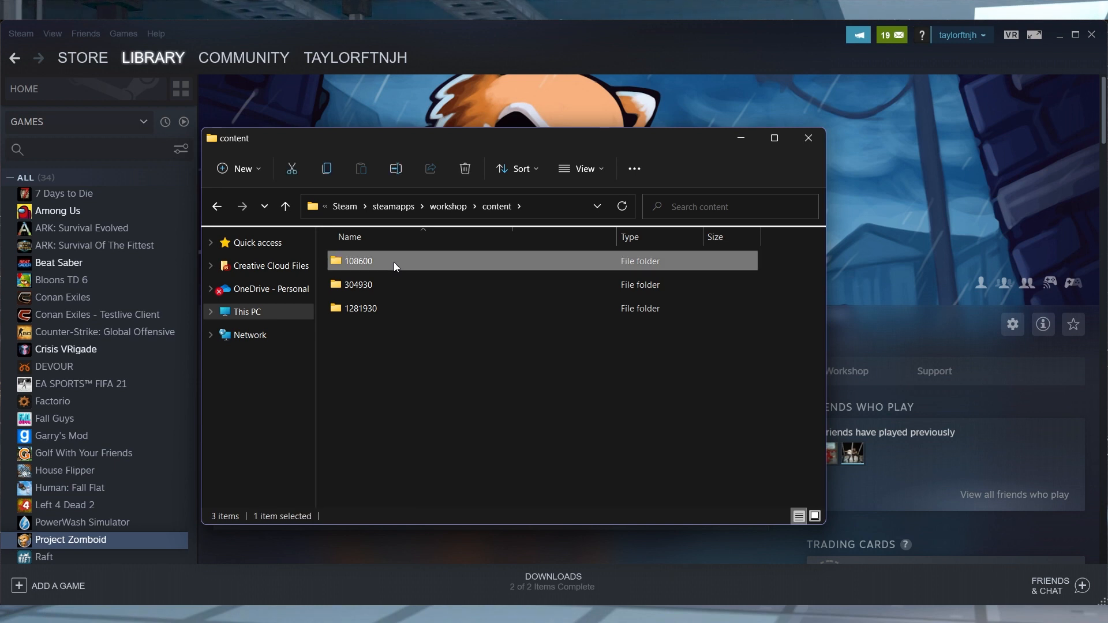
{"action": "double_click", "coordinate": [358, 261]}
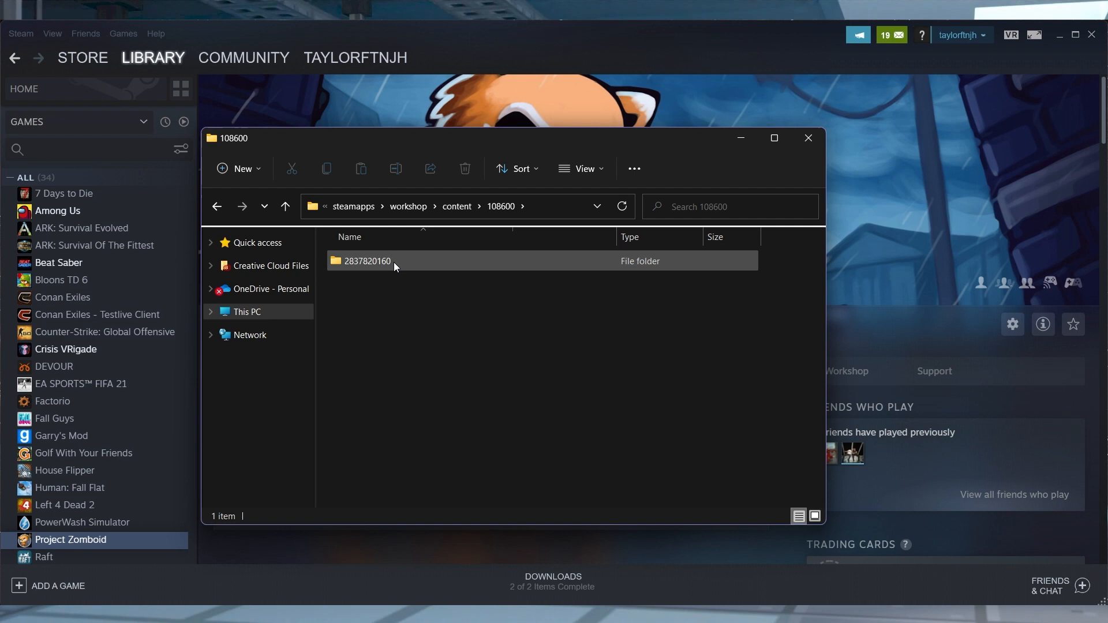
{"action": "double_click", "coordinate": [367, 261]}
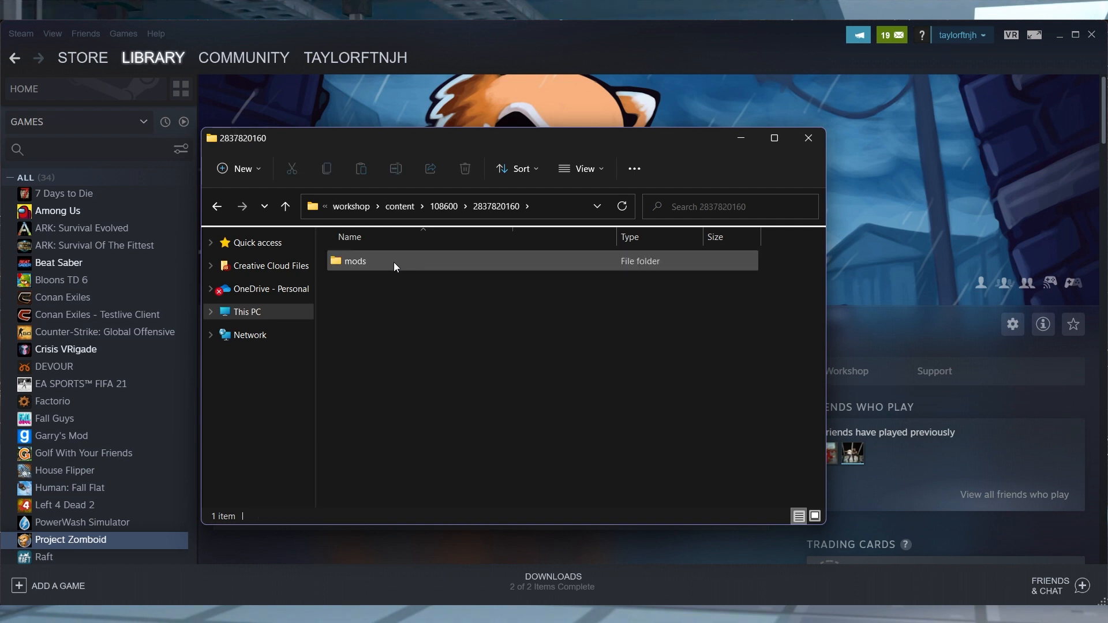
{"action": "double_click", "coordinate": [355, 260]}
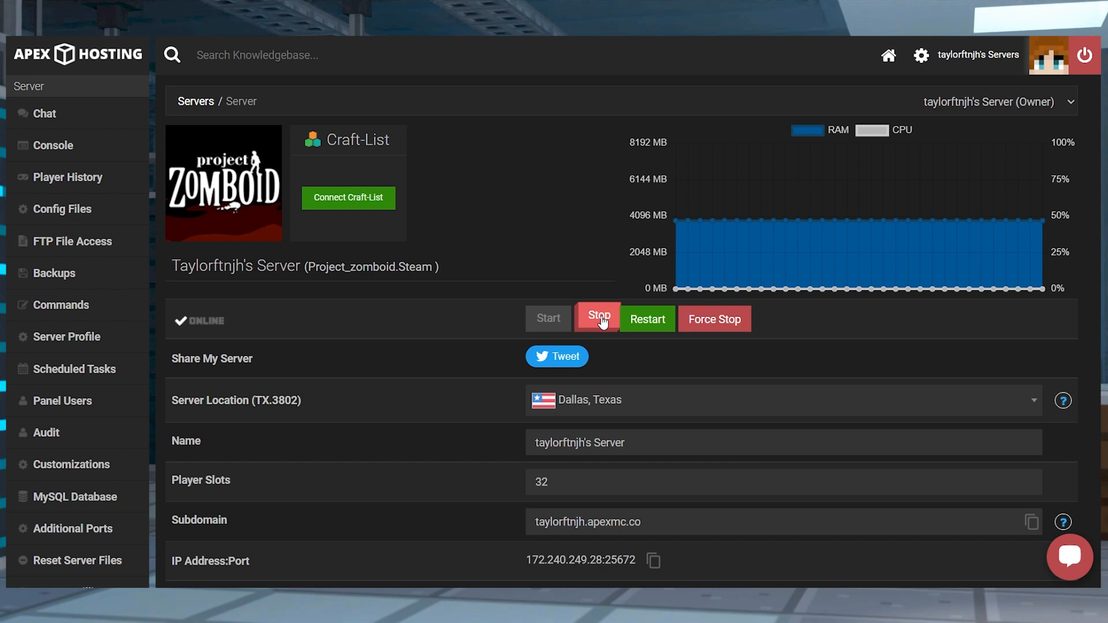
Step: Stop the running Zomboid server and bring up its FTP file list
{"action": "left_click", "coordinate": [596, 319]}
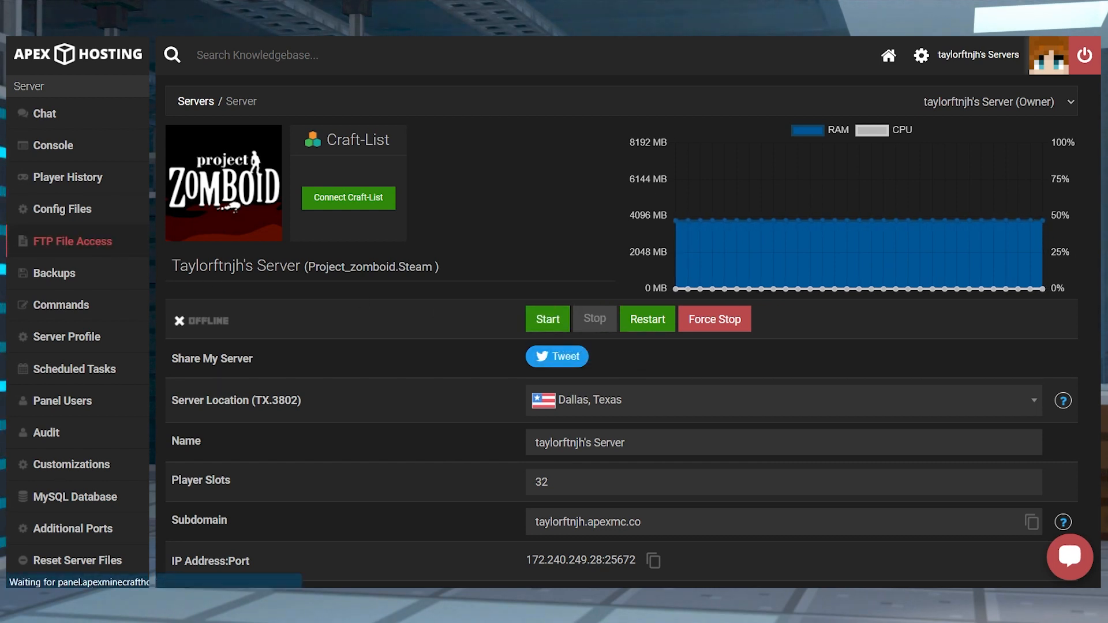
{"action": "left_click", "coordinate": [72, 241]}
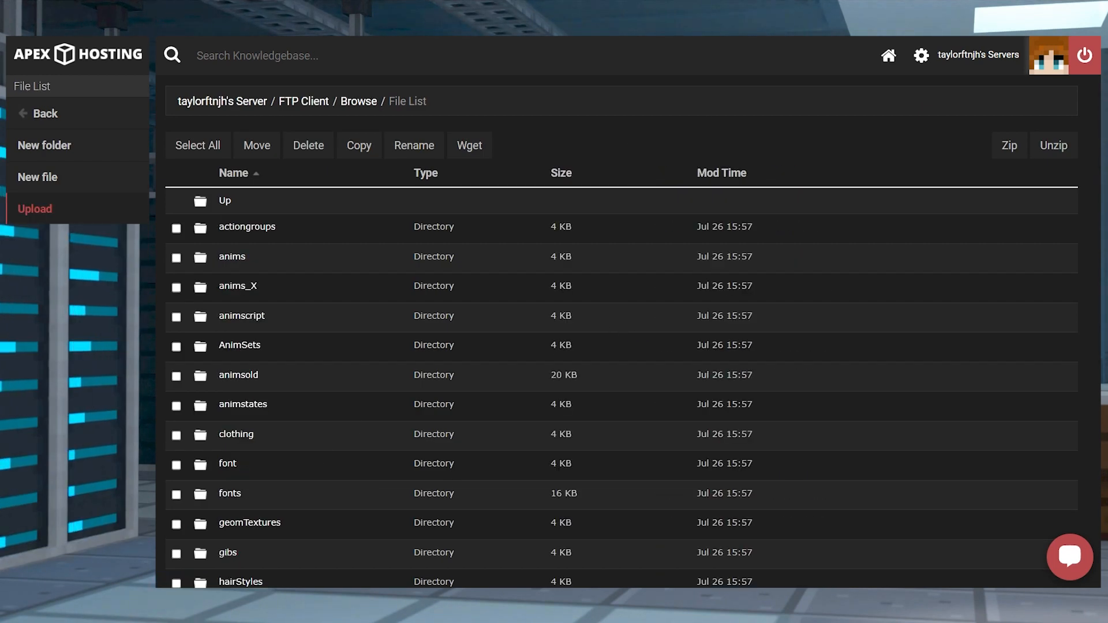
{"action": "left_click", "coordinate": [33, 209]}
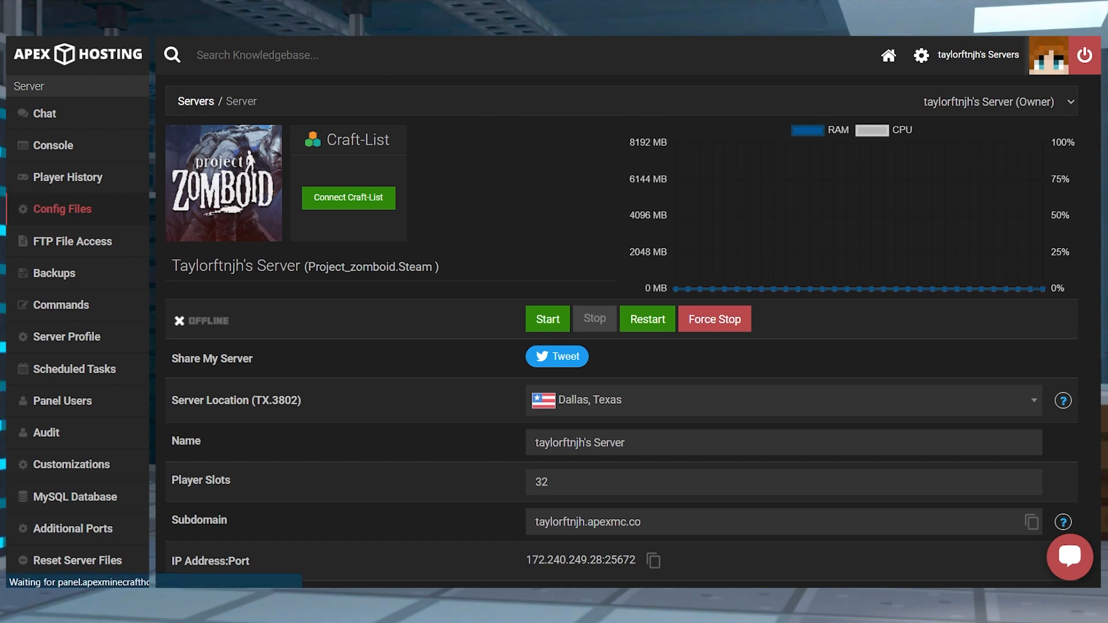
Step: Edit spawnregions.lua so the map entry reads 'The Zone'
{"action": "left_click", "coordinate": [62, 209]}
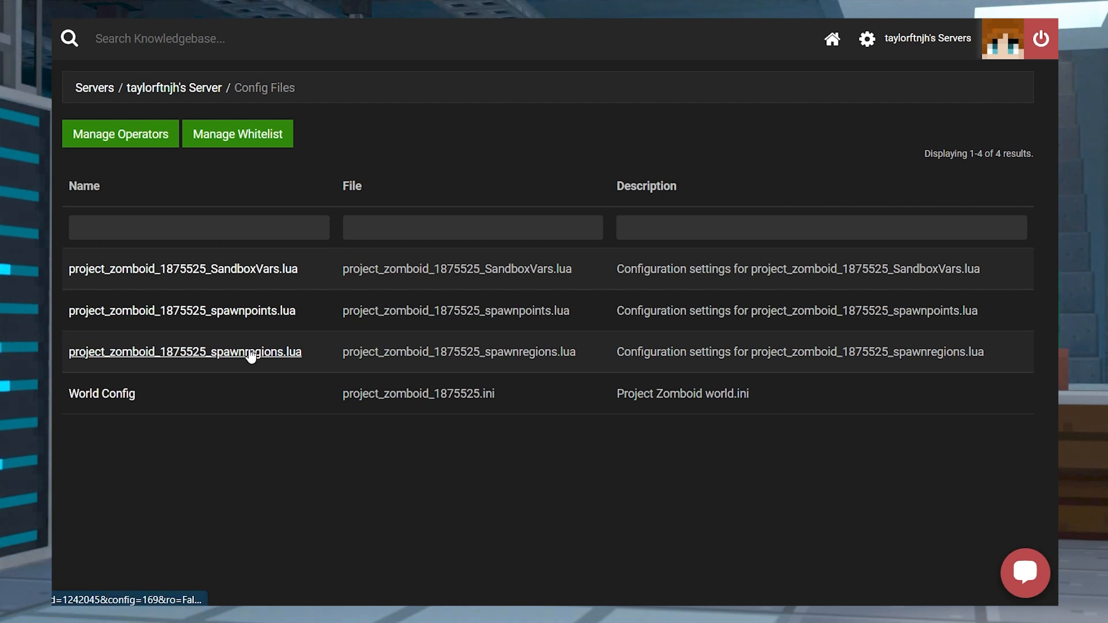
{"action": "left_click", "coordinate": [185, 352]}
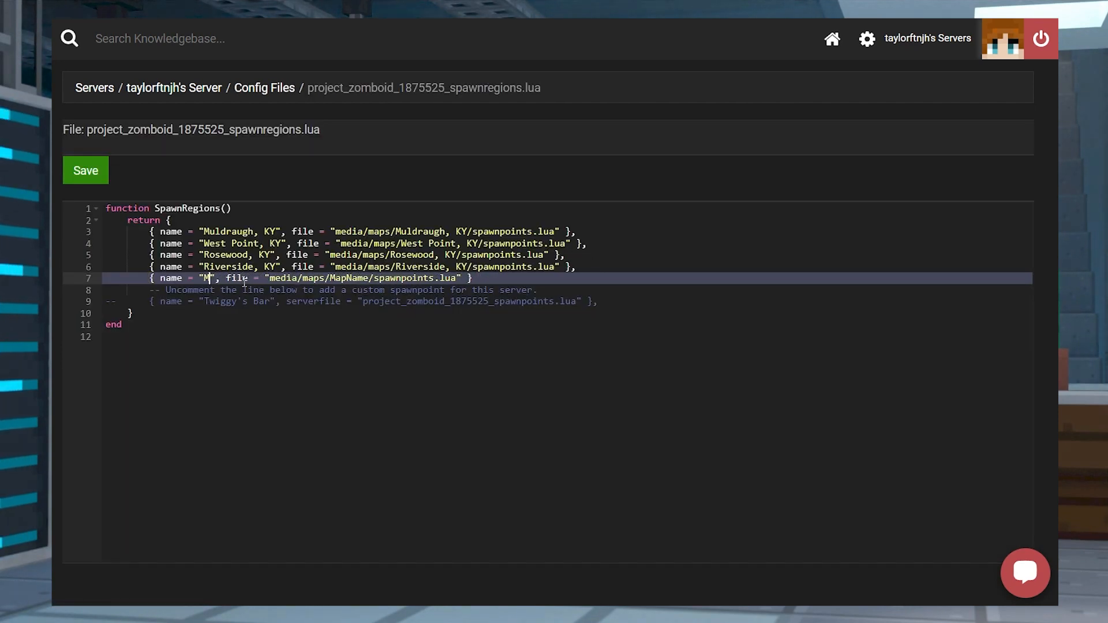
{"action": "type", "text": "he Zone"}
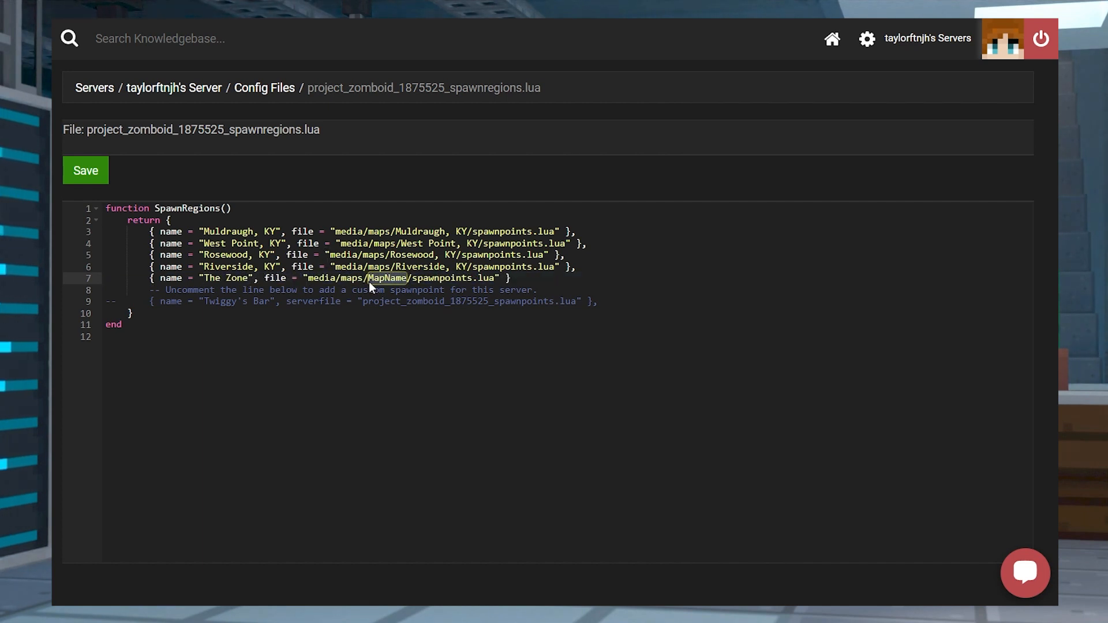
{"action": "type", "text": "The Zone"}
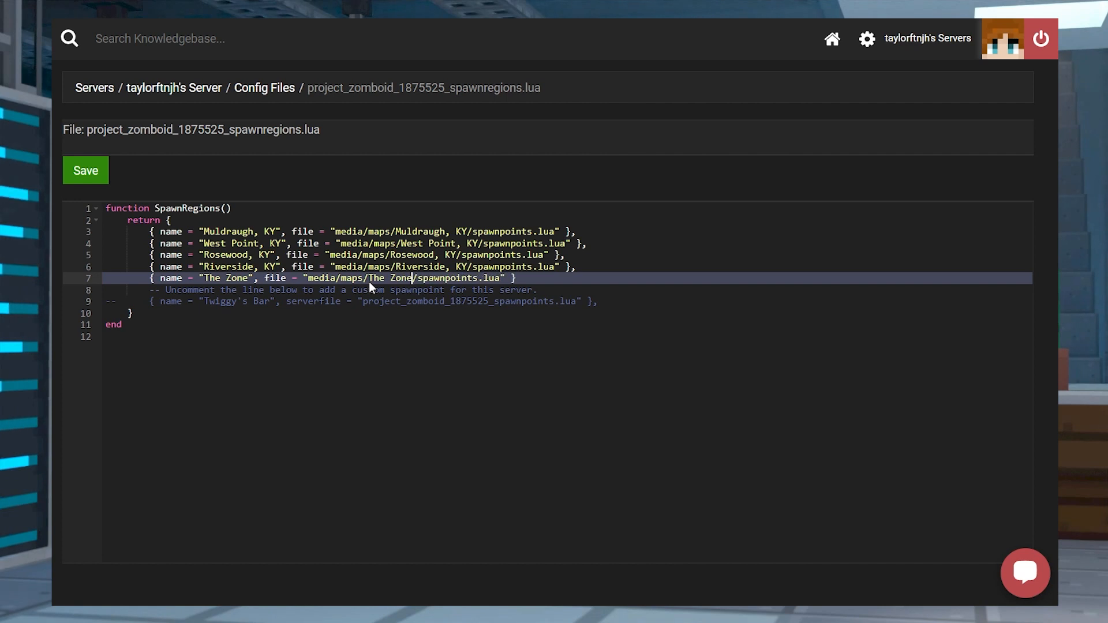
Step: Save the spawnregions file and answer the restart prompt
{"action": "left_click", "coordinate": [84, 170]}
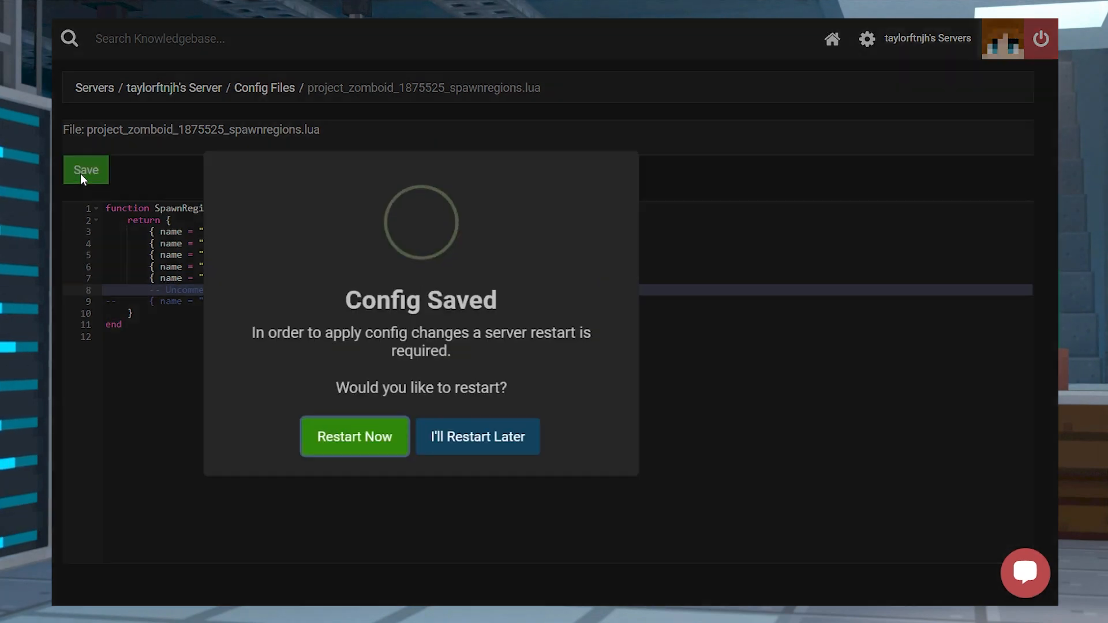
{"action": "left_click", "coordinate": [477, 437]}
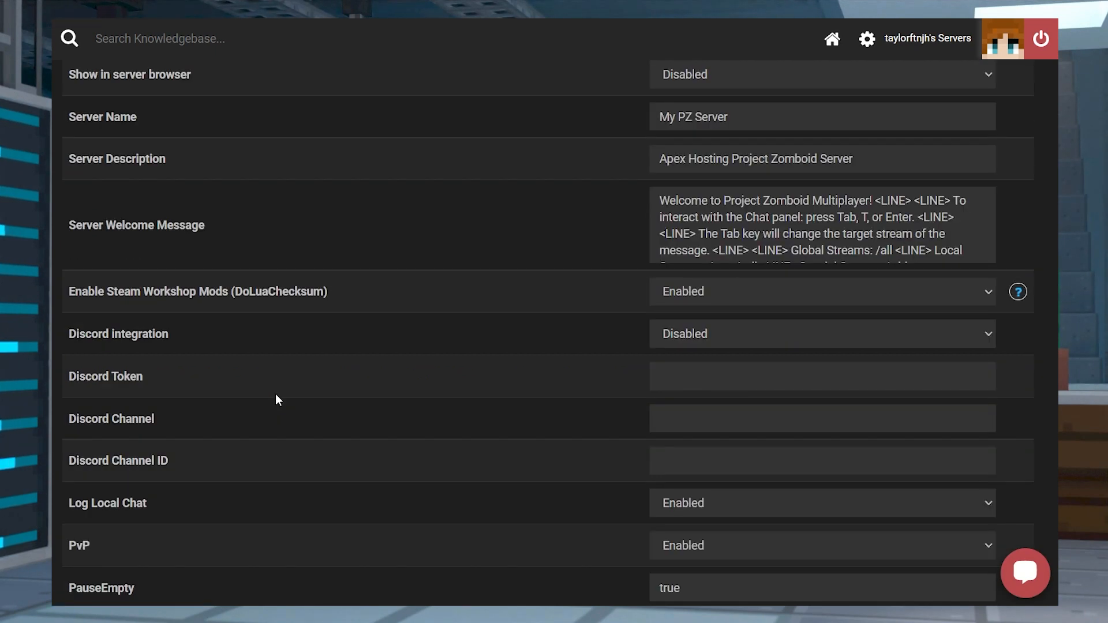
{"action": "scroll", "scroll_direction": "down", "scroll_amount": 3}
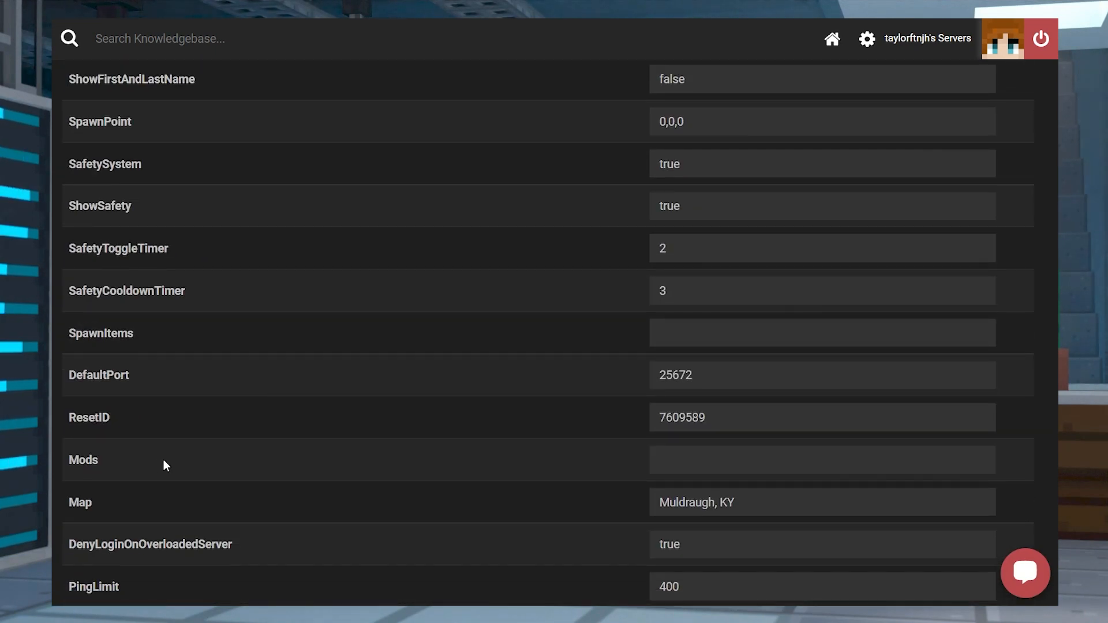
{"action": "left_click", "coordinate": [822, 459]}
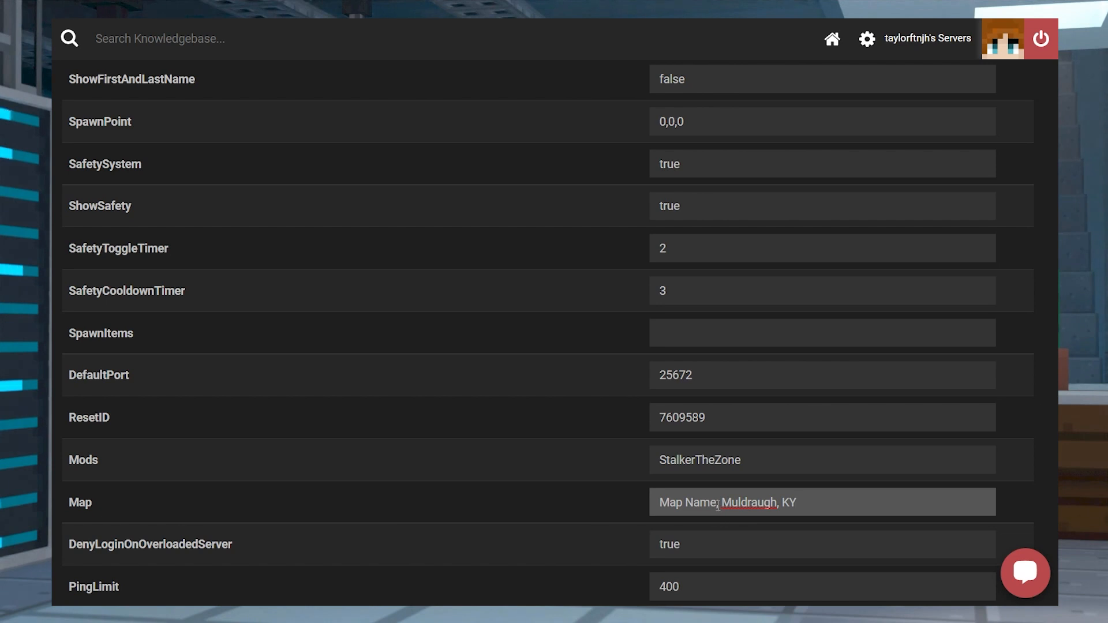
{"action": "type", "text": "The Zon"}
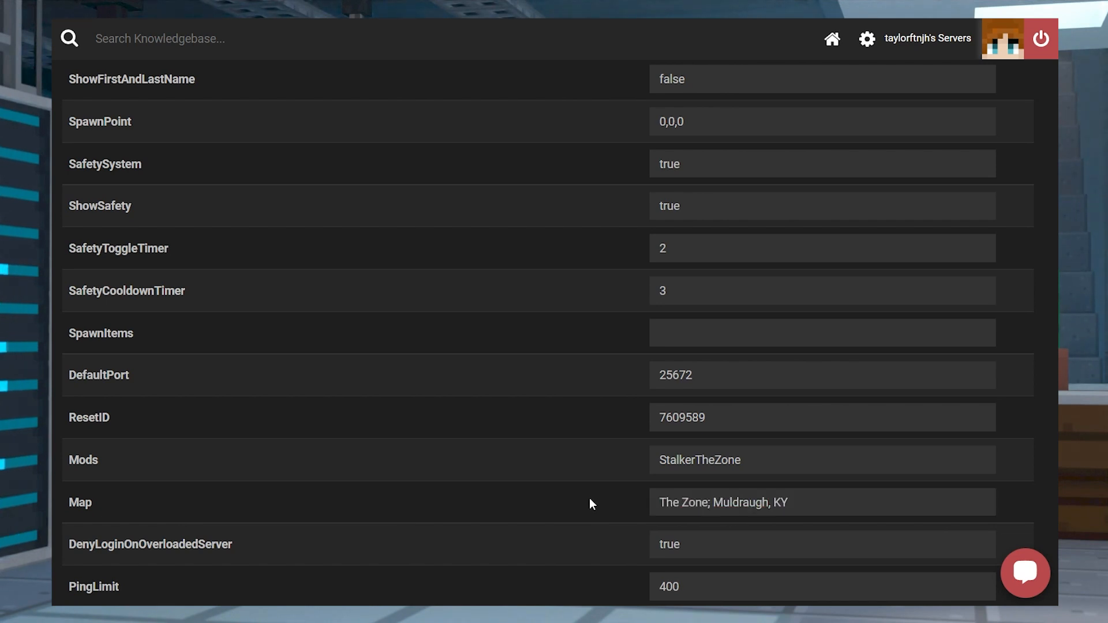
{"action": "scroll", "scroll_direction": "down", "scroll_amount": 3}
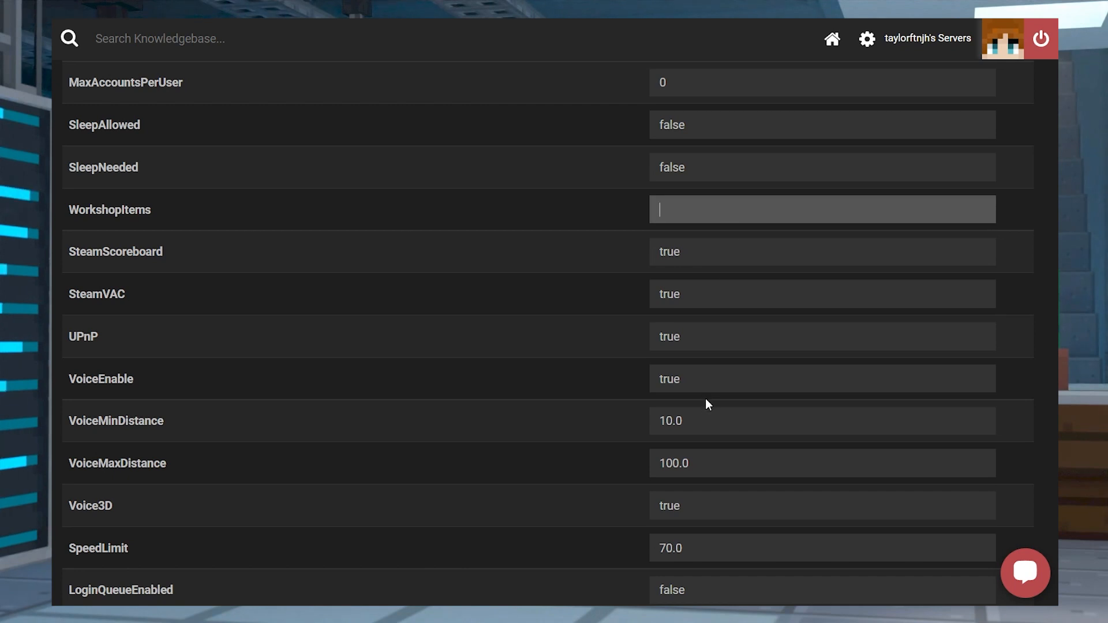
{"action": "type", "text": "2837820160"}
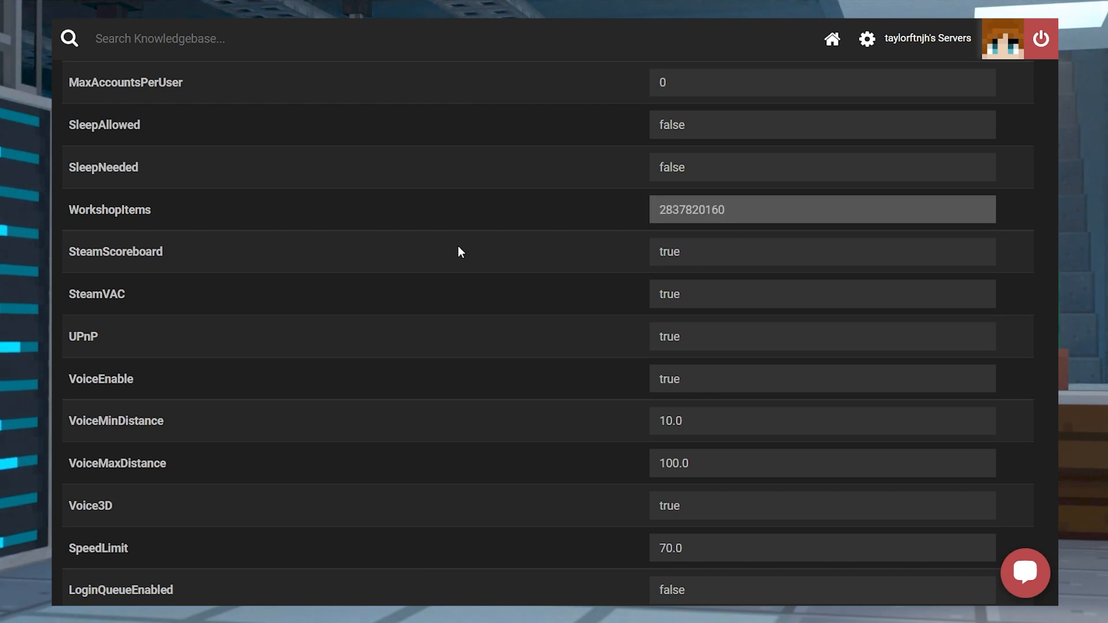
{"action": "scroll", "scroll_direction": "down", "scroll_amount": 3}
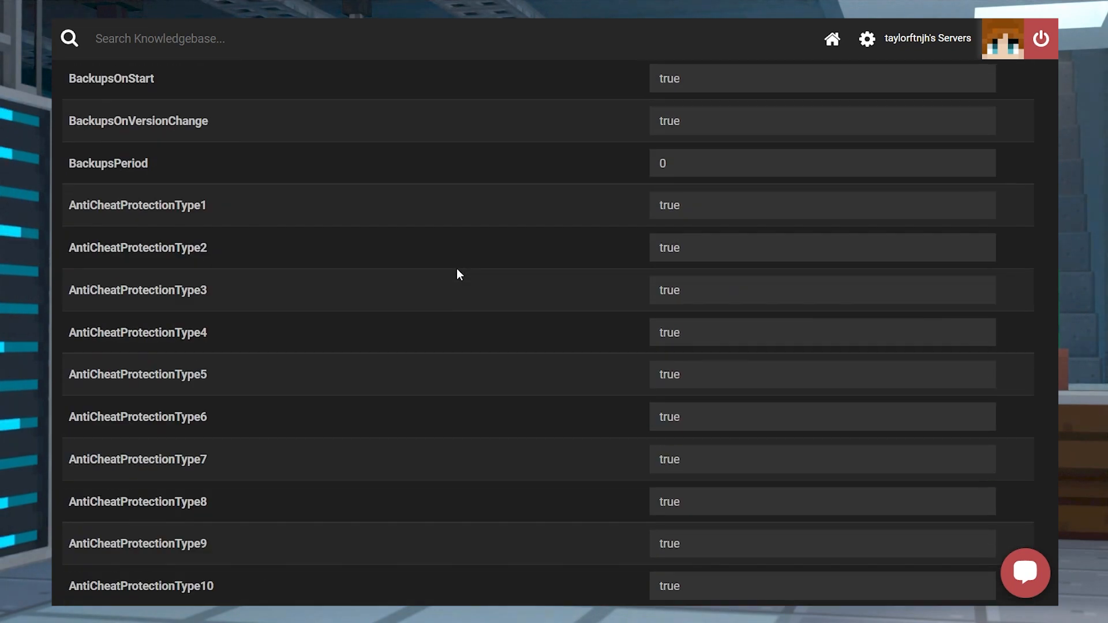
{"action": "scroll", "scroll_direction": "down", "scroll_amount": 3}
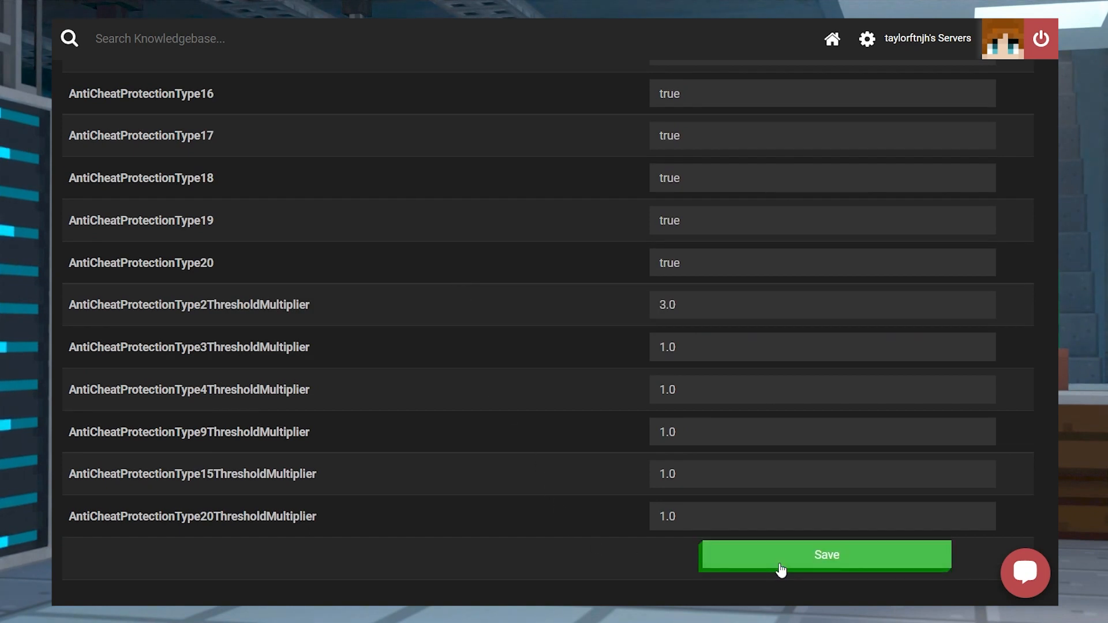
{"action": "left_click", "coordinate": [824, 555]}
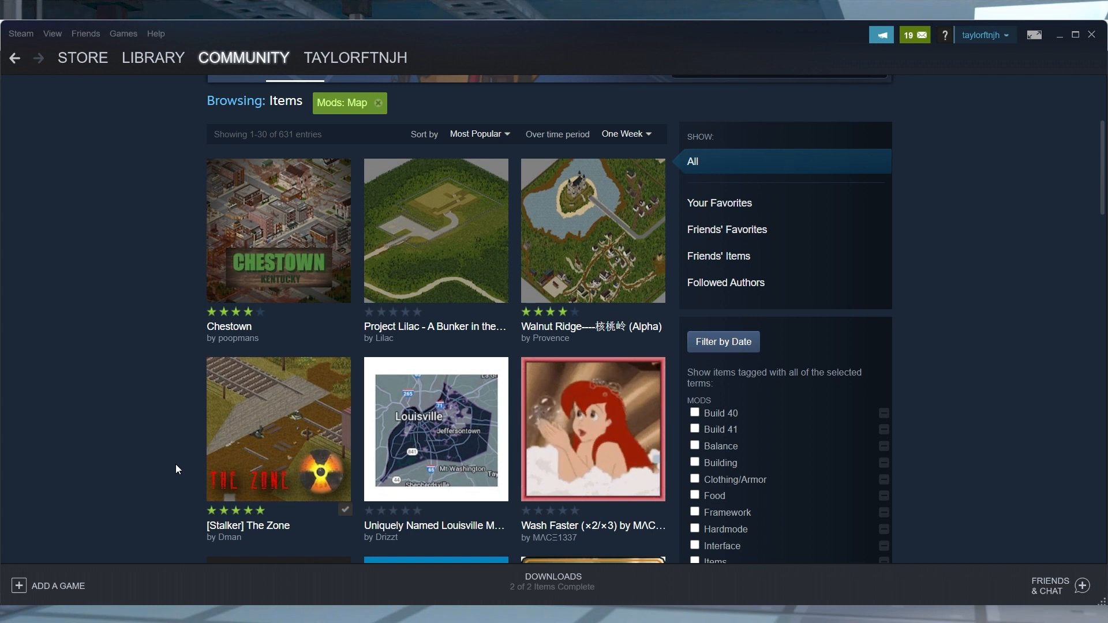
Step: Scroll down through the Map-filtered Workshop item grid past [Stalker] The Zone
{"action": "scroll", "scroll_direction": "down", "scroll_amount": 3}
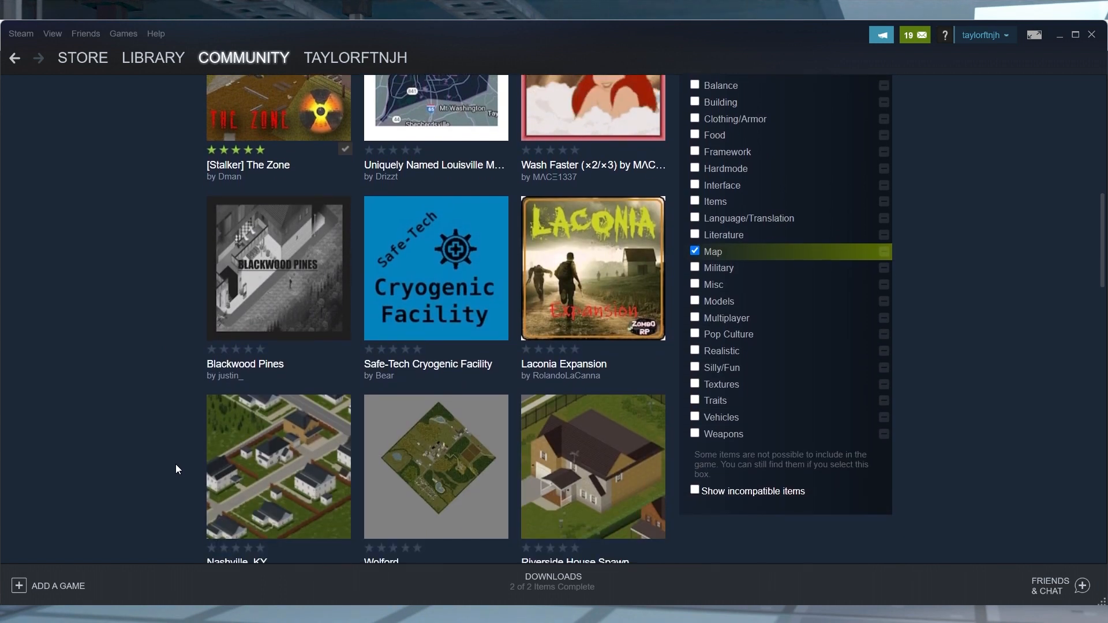
{"action": "scroll", "scroll_direction": "down", "scroll_amount": 3}
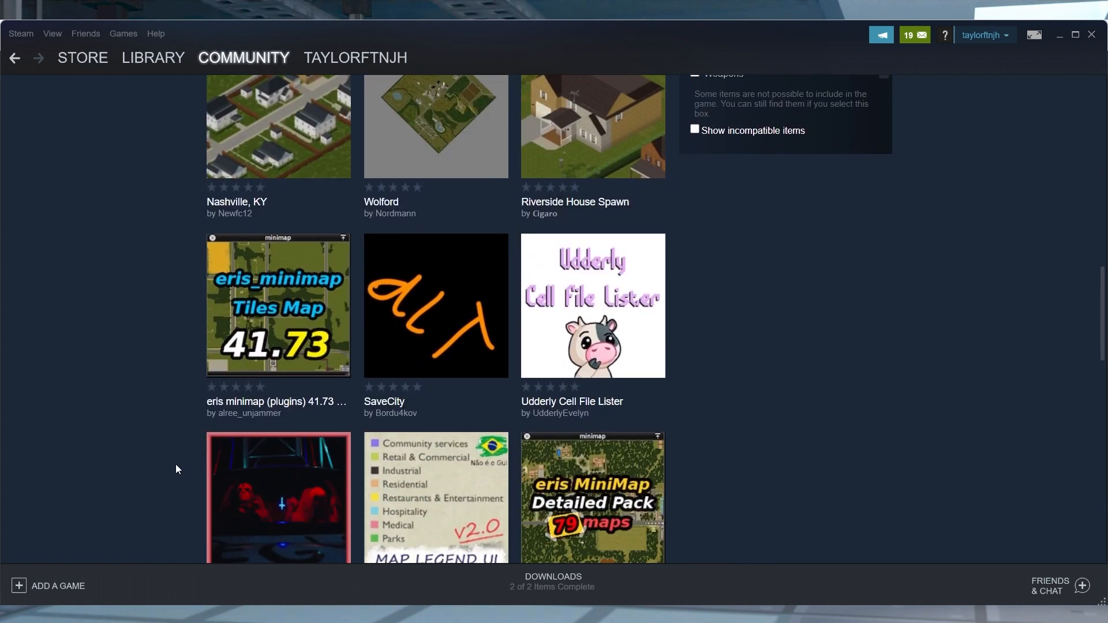
{"action": "scroll", "scroll_direction": "down", "scroll_amount": 3}
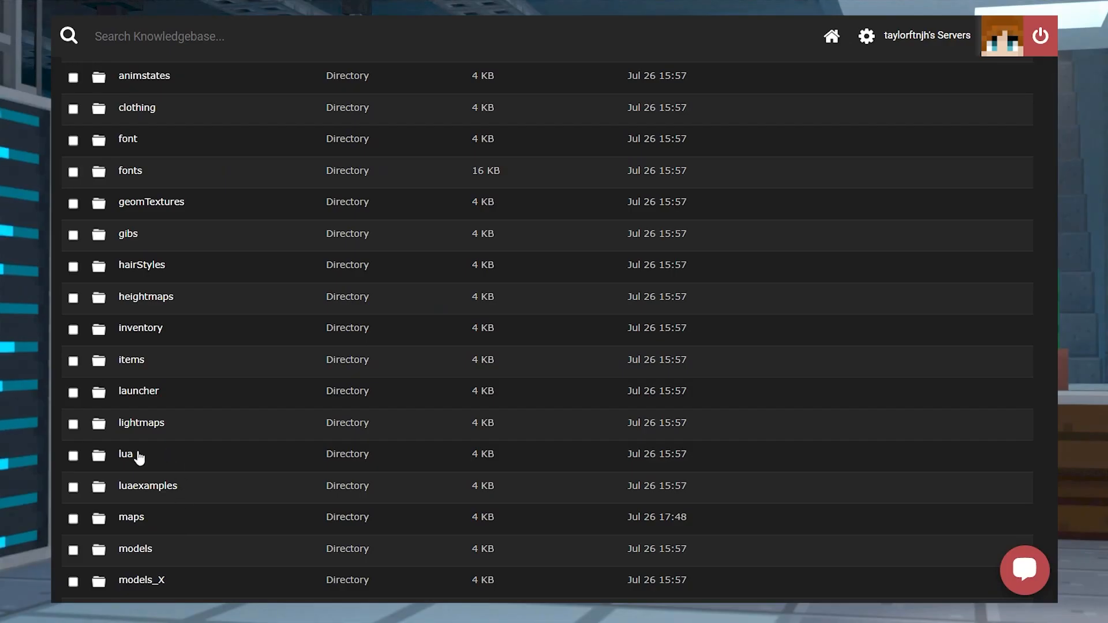
{"action": "mouse_move", "coordinate": [130, 517]}
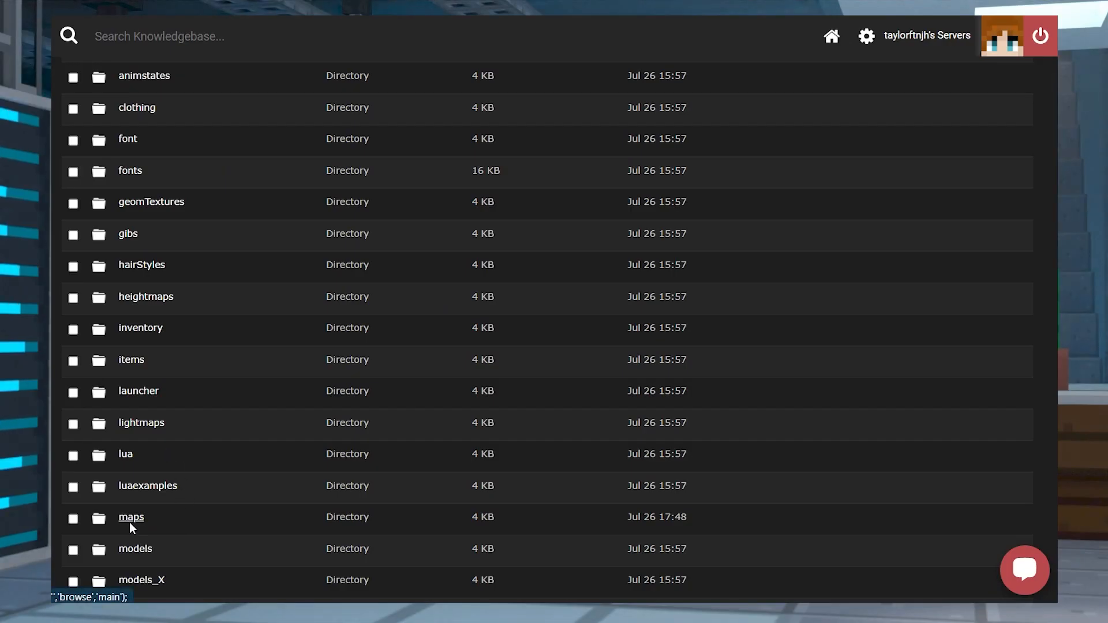
Step: Enter the server's maps directory and tick the TheZone folder
{"action": "left_click", "coordinate": [130, 517]}
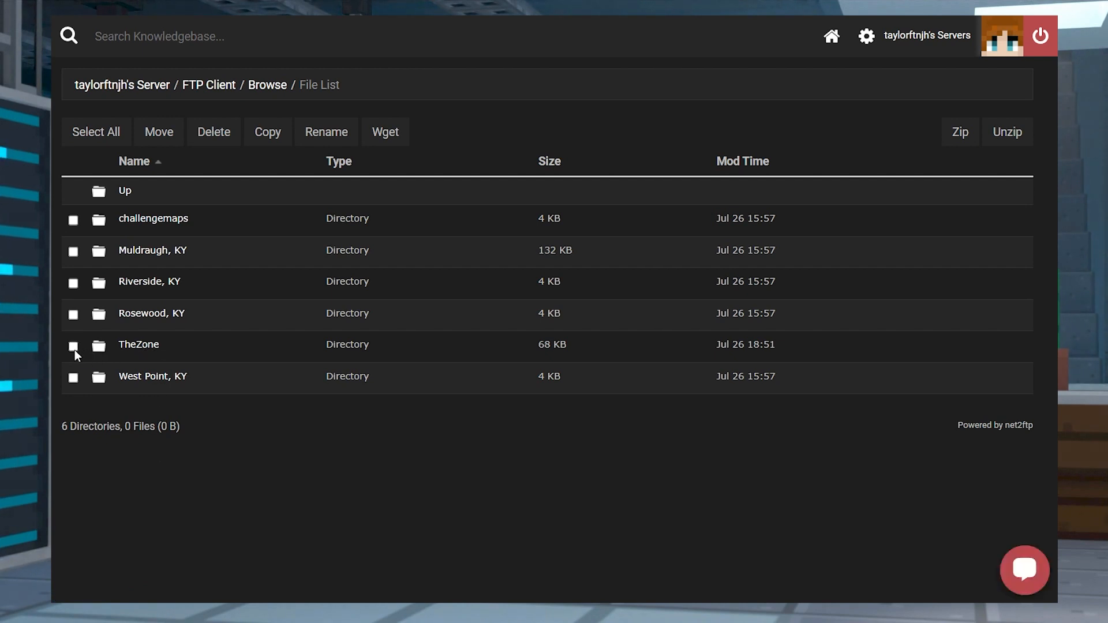
{"action": "left_click", "coordinate": [72, 346]}
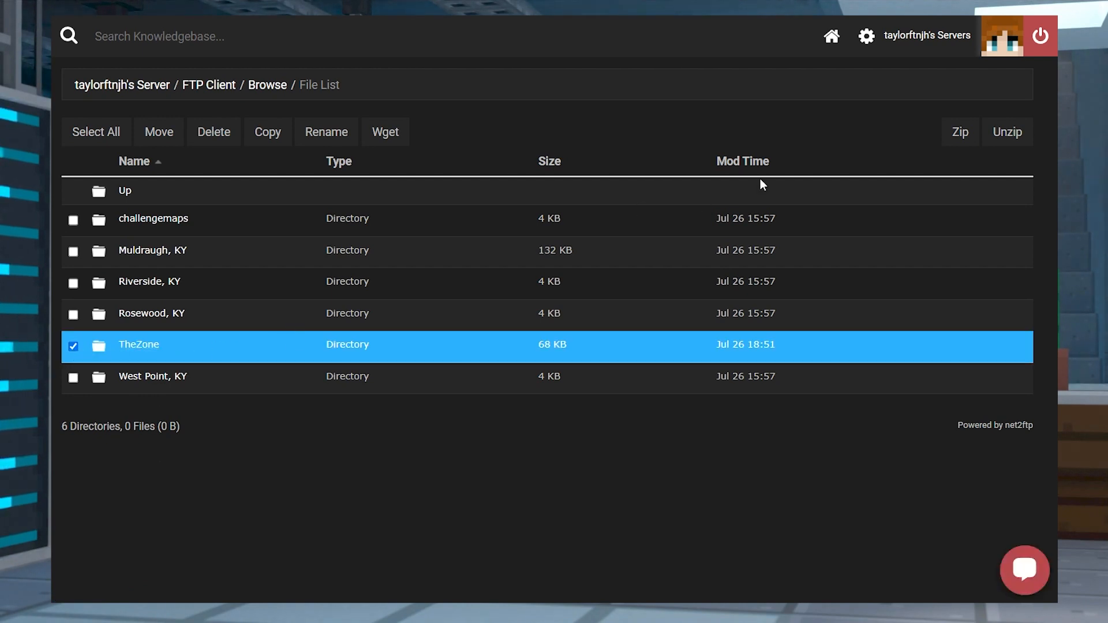